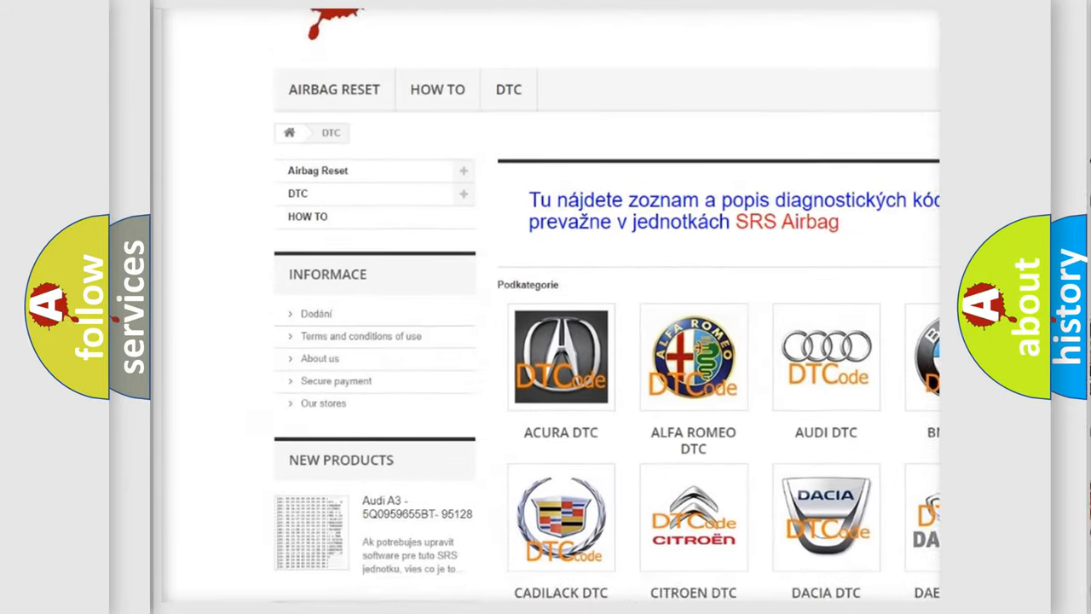
scroll(down, 3)
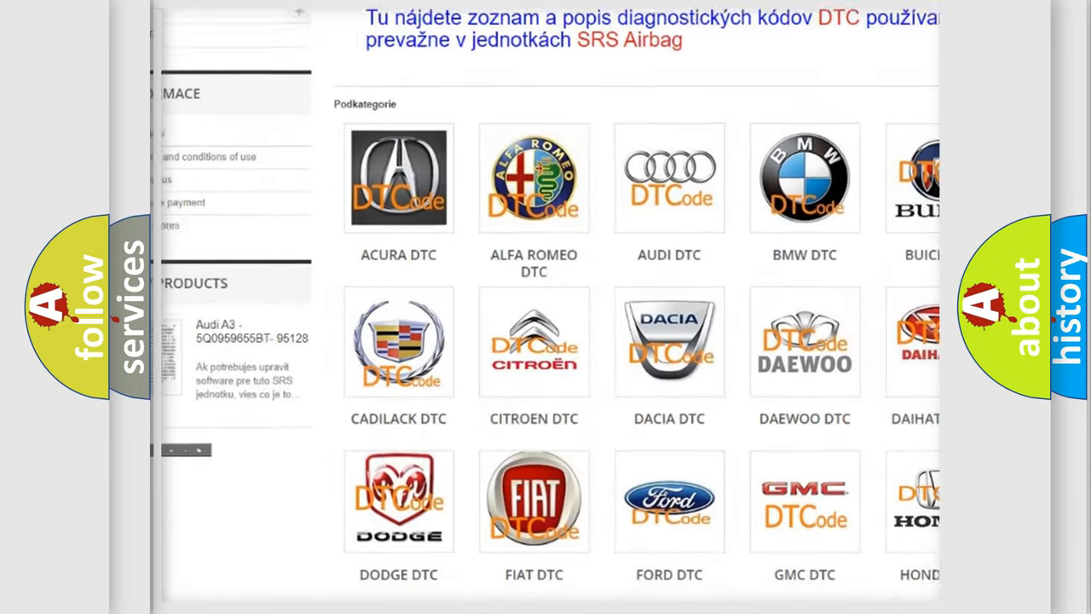
scroll(down, 3)
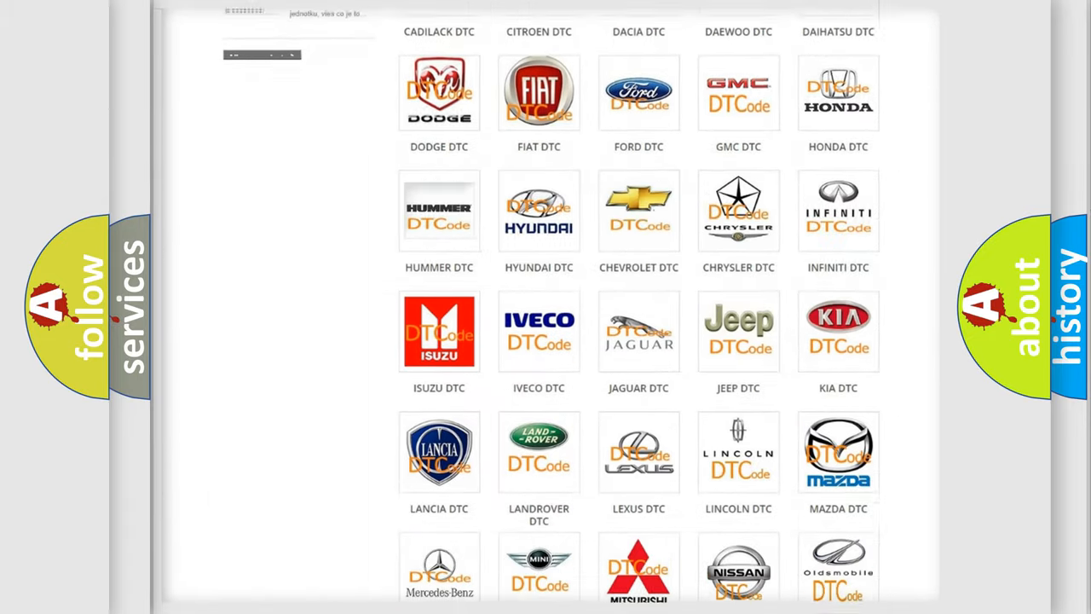
scroll(down, 3)
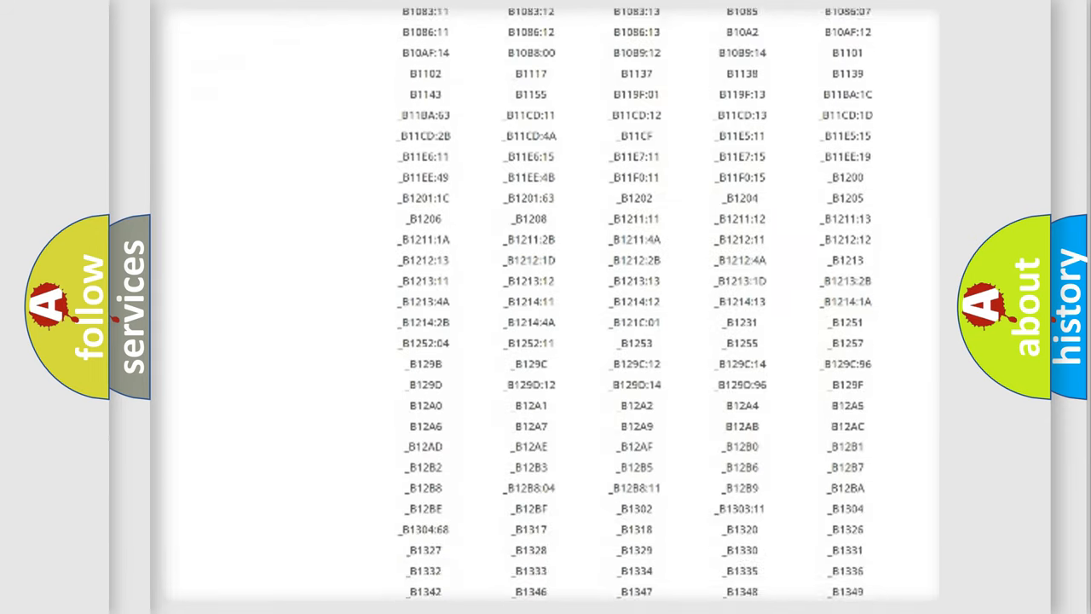
scroll(down, 3)
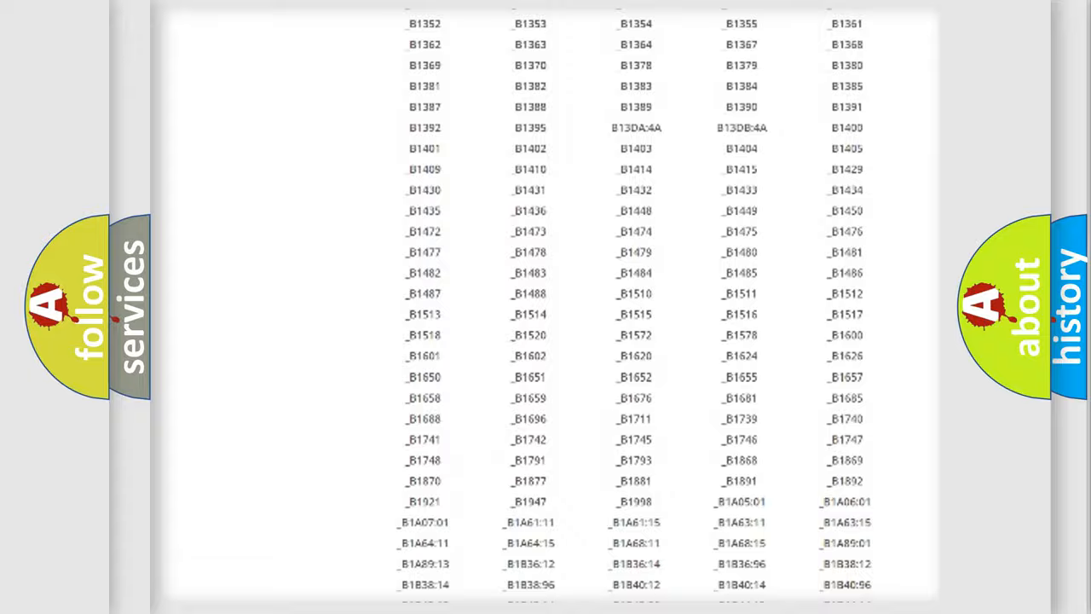